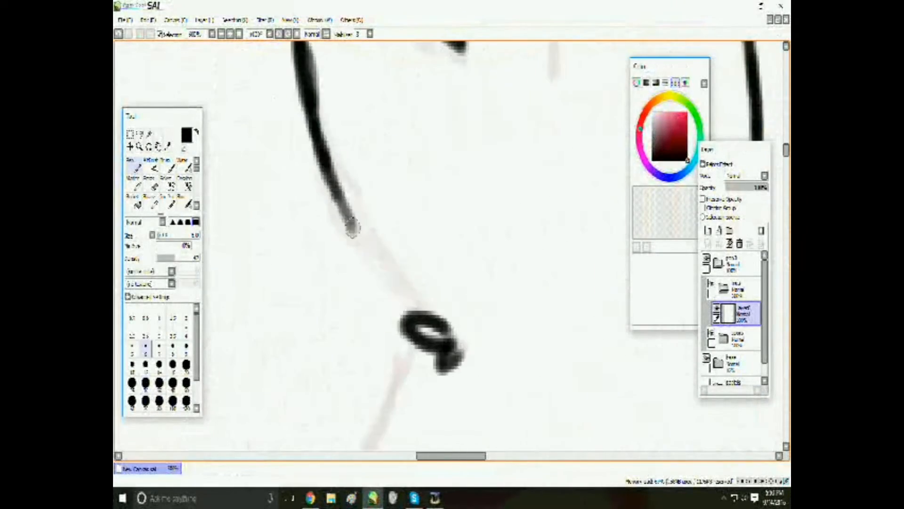
Step: Bring up the Skype group chat, read the newest messages and draft a short reply
left_click(414, 496)
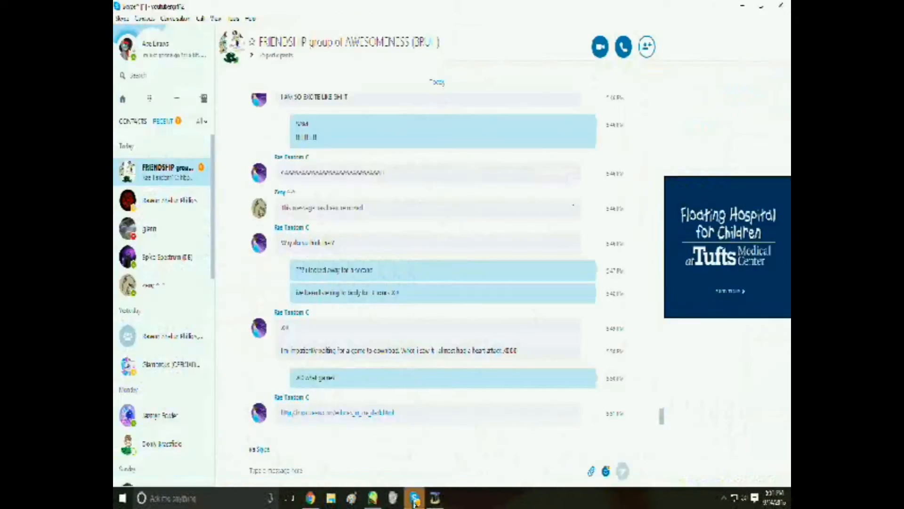
left_click(413, 498)
type("Gah")
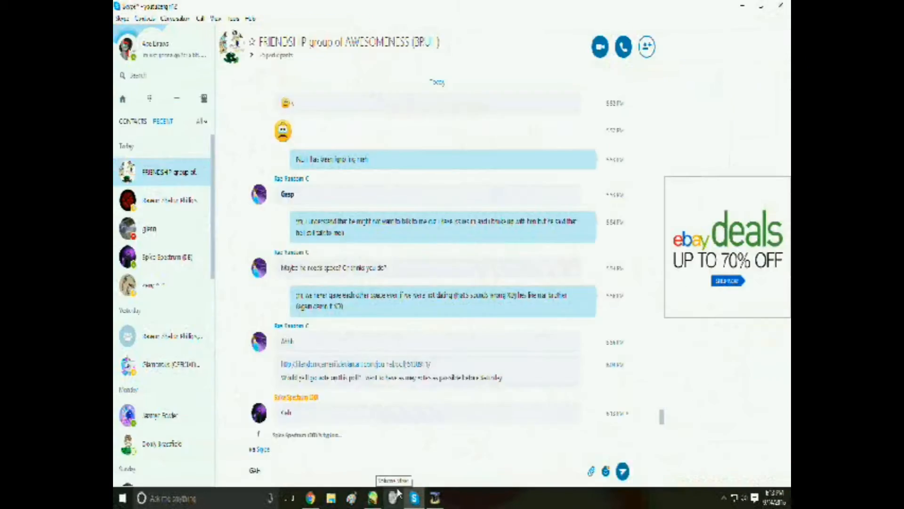
Step: Return to PaintTool SAI to ink and reshape the arching head curve over the sketch
left_click(435, 497)
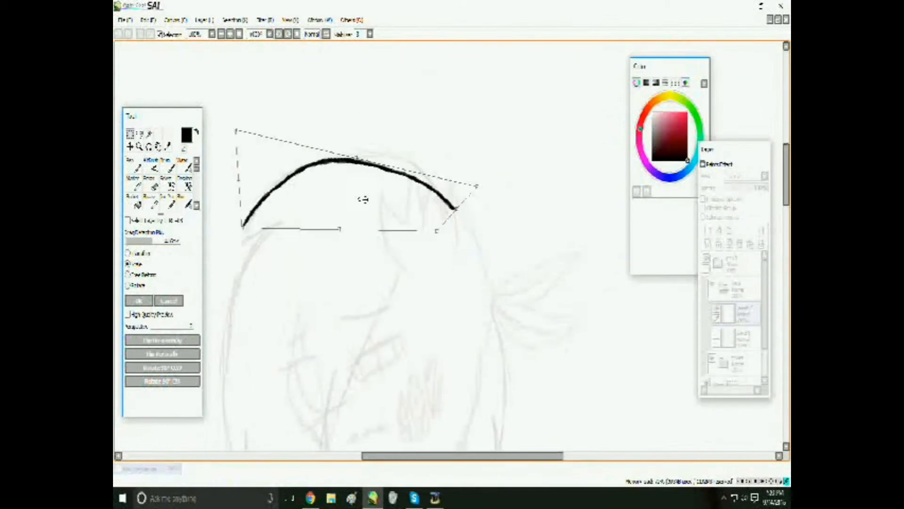
Step: Apply the head-curve transform, then finish inking and flat-colour the character in grey and coral
left_click(413, 497)
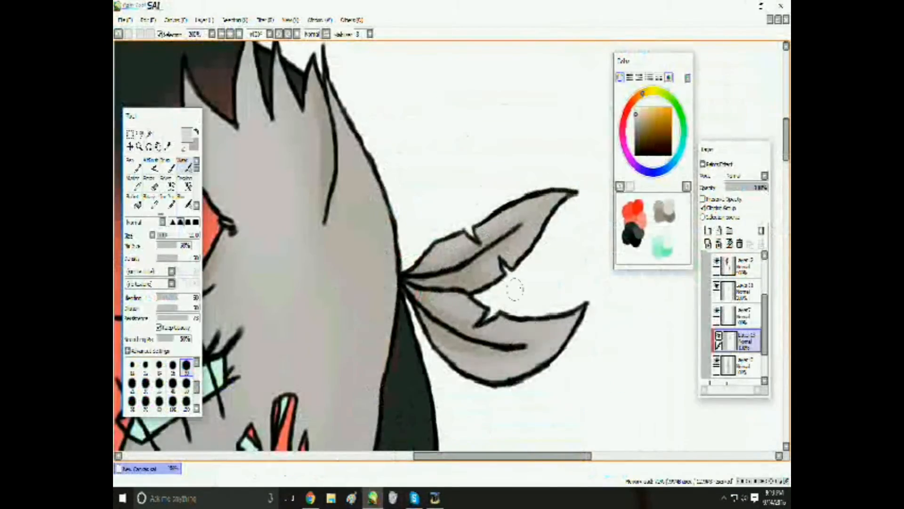
Step: Adjust brightness and contrast on the selected colour patch, then switch to a one-on-one Skype chat
left_click(411, 498)
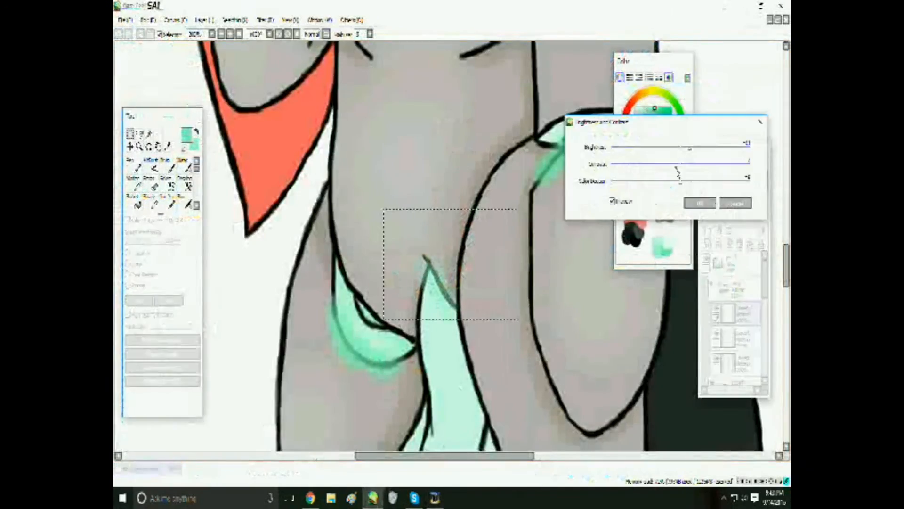
left_click(414, 497)
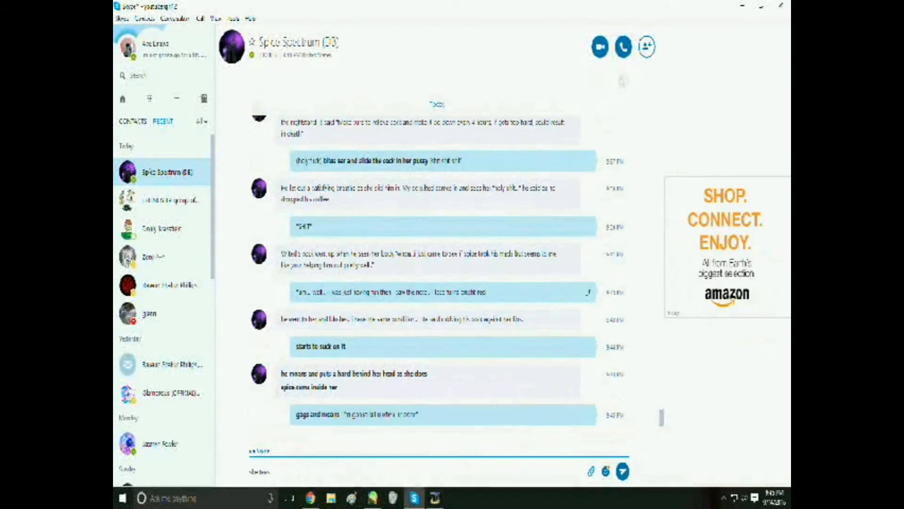